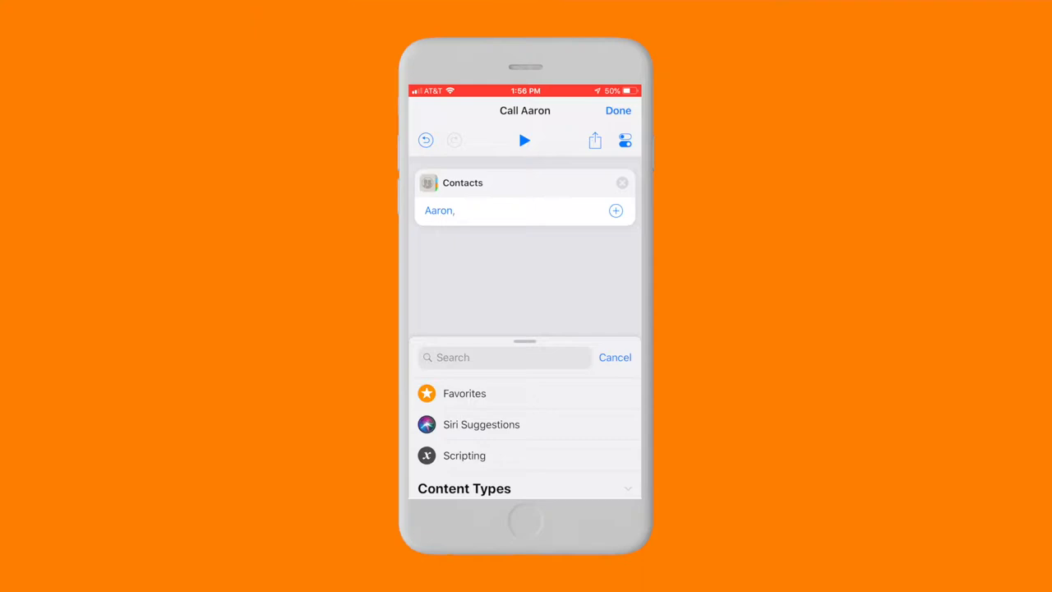
- Expand the action search panel below the Contacts action, with the keyboard ready
click(502, 357)
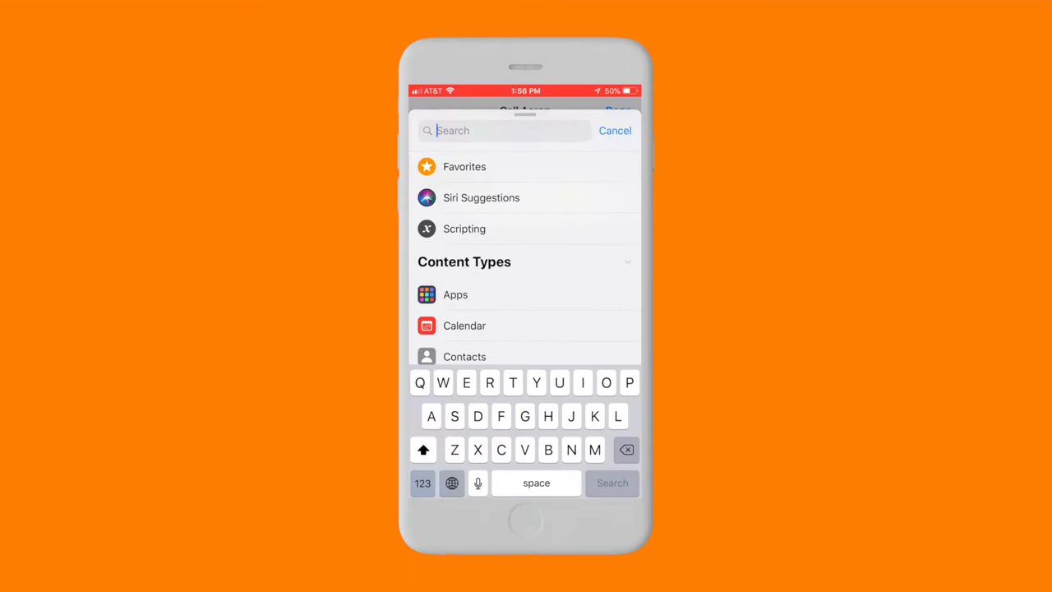
- Search for 'Call' to add the Call action after the Contacts action
text(Call)
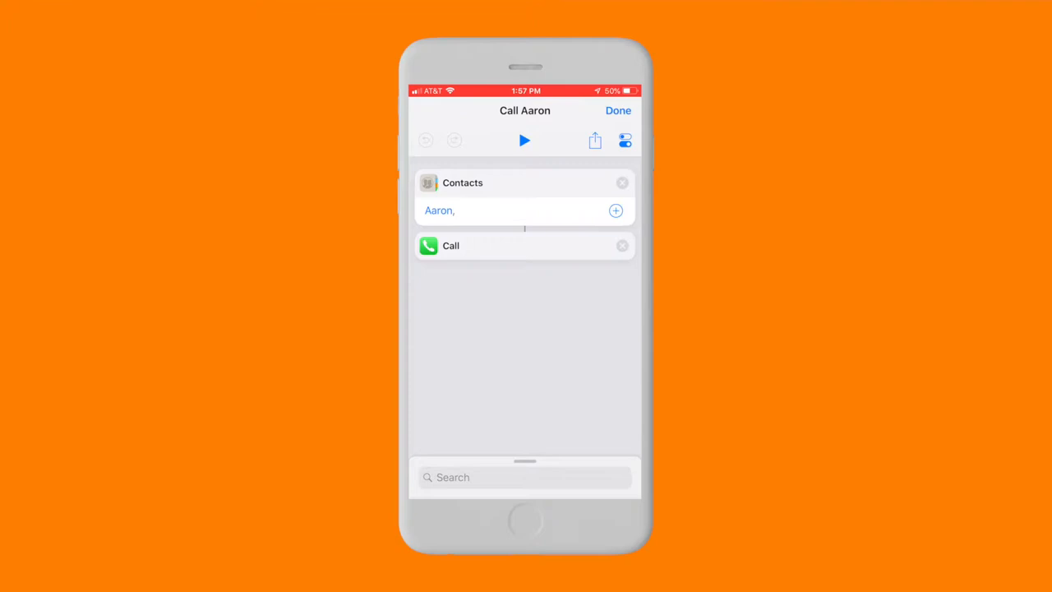
- Open the Call Aaron shortcut's settings to reach the home-screen icon options
click(594, 139)
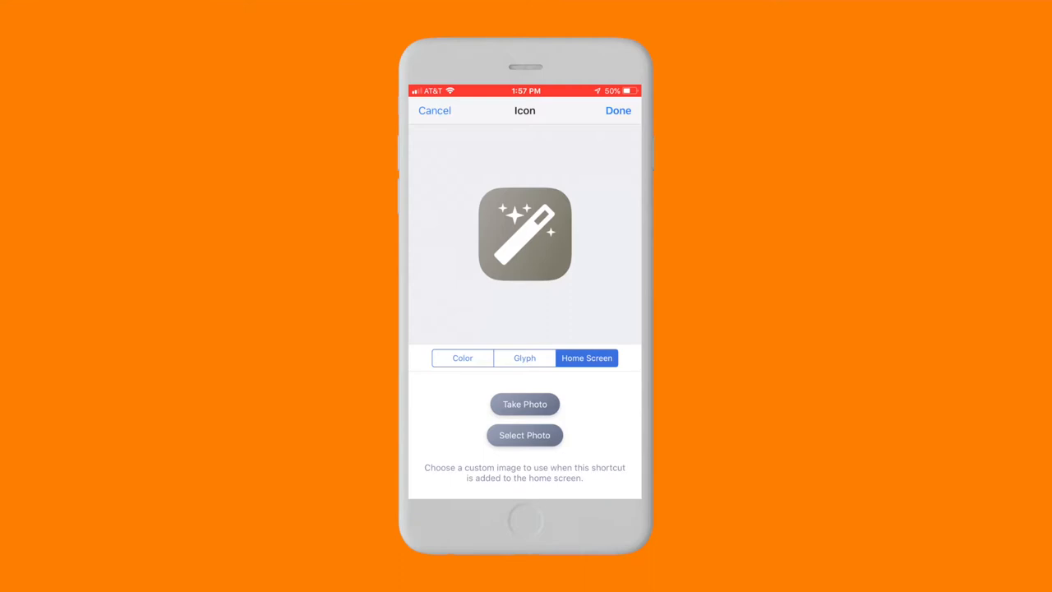
- Use Aaron's portrait photo as the shortcut's home-screen icon
click(524, 434)
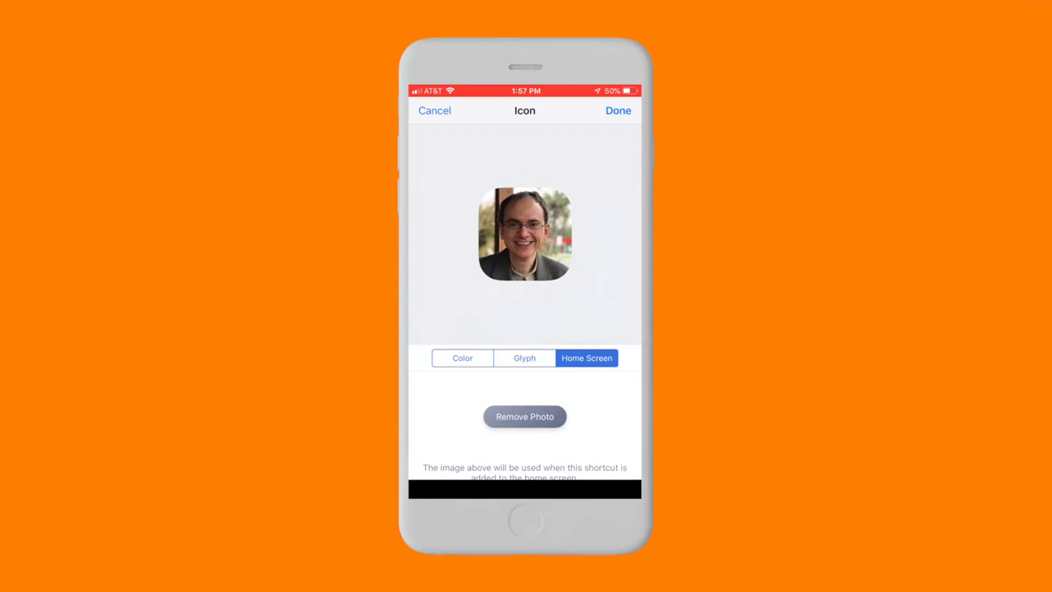
click(618, 110)
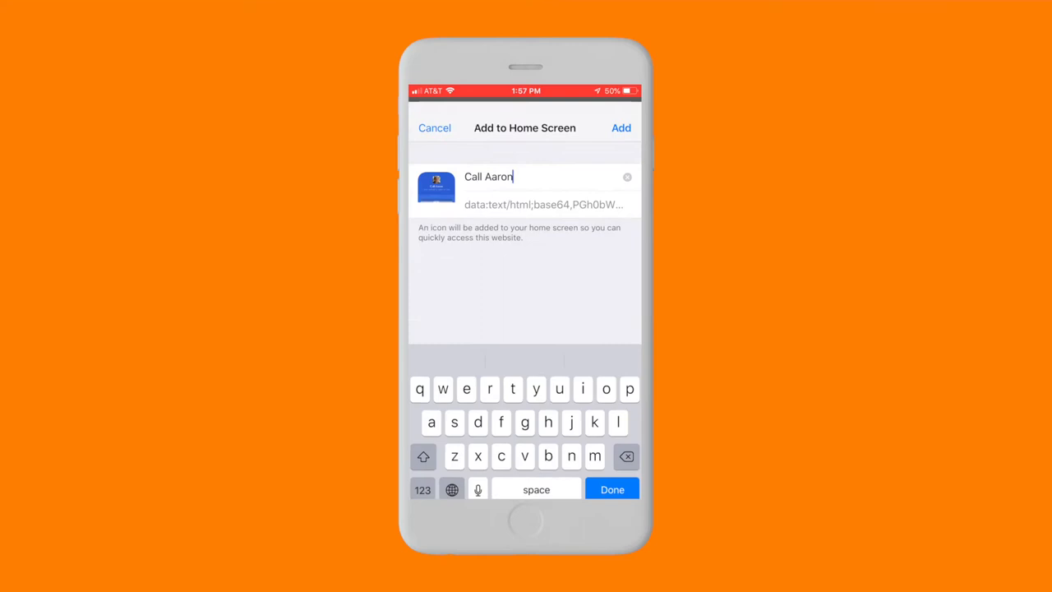
- Add the shortcut to the home screen under the name 'Call Aaron'
click(620, 128)
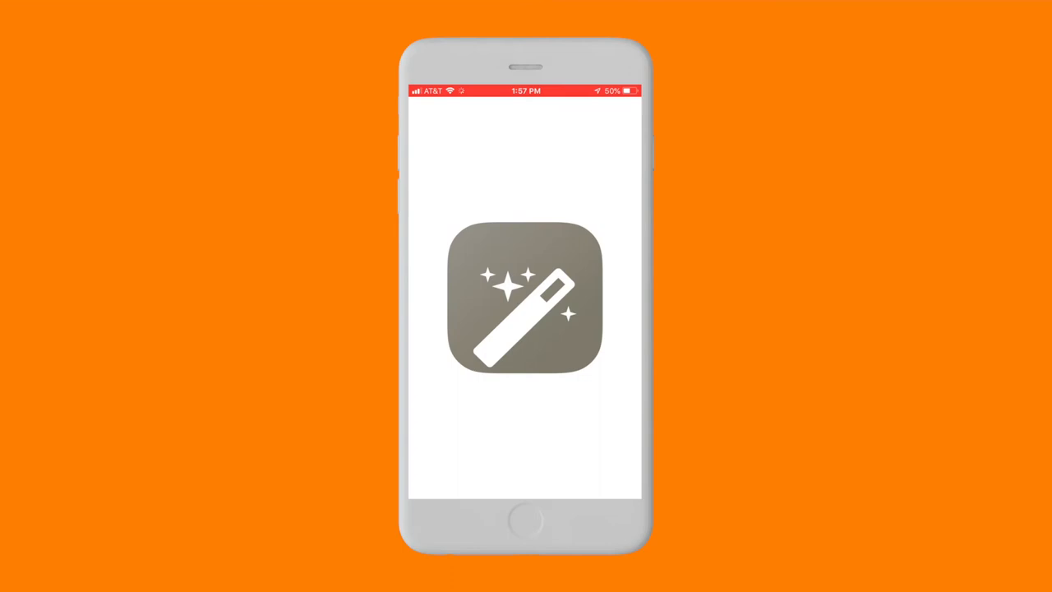